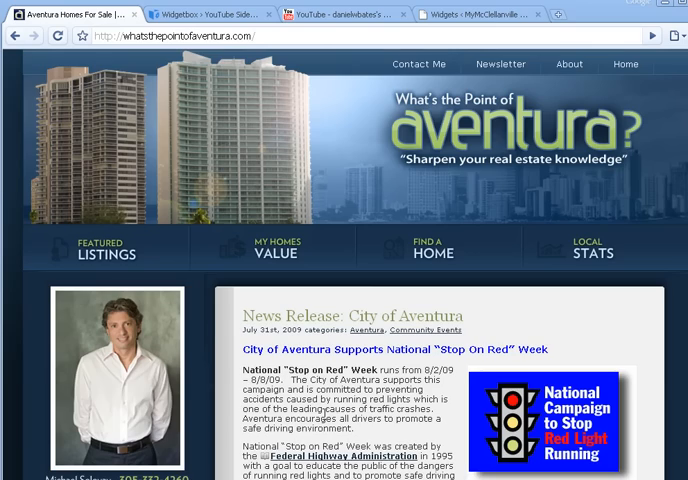
View the My Videos sidebar on the Aventura site, then return to the Widgetbox widget page
scroll(down, 3)
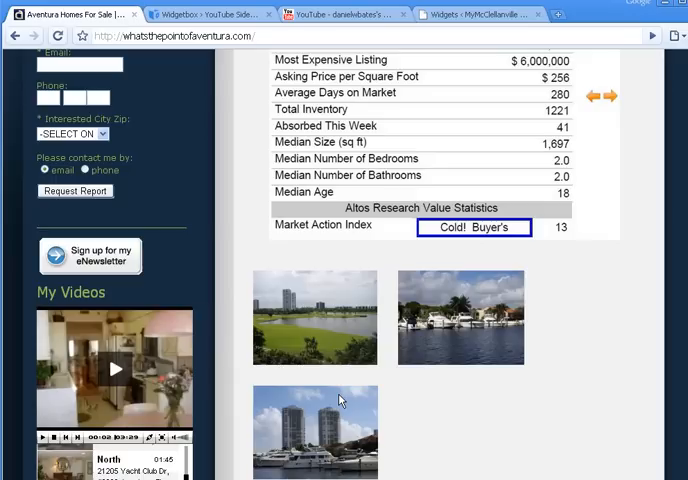
scroll(down, 3)
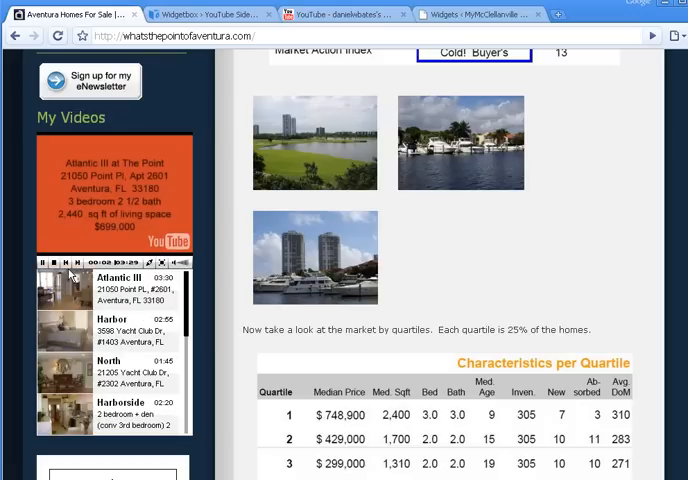
click(210, 16)
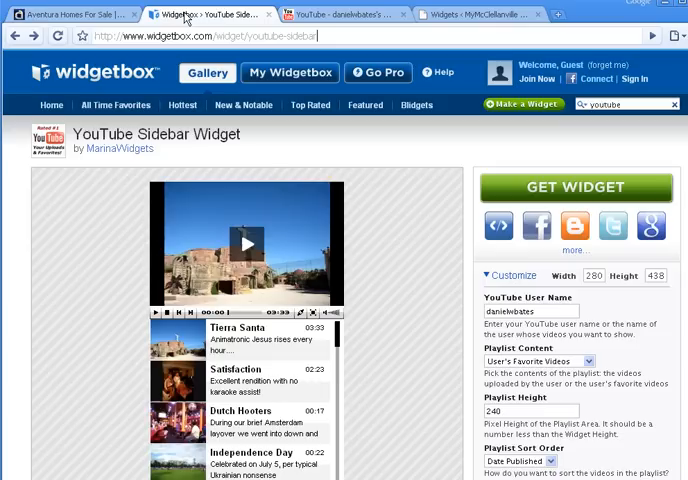
mouse_move(444, 168)
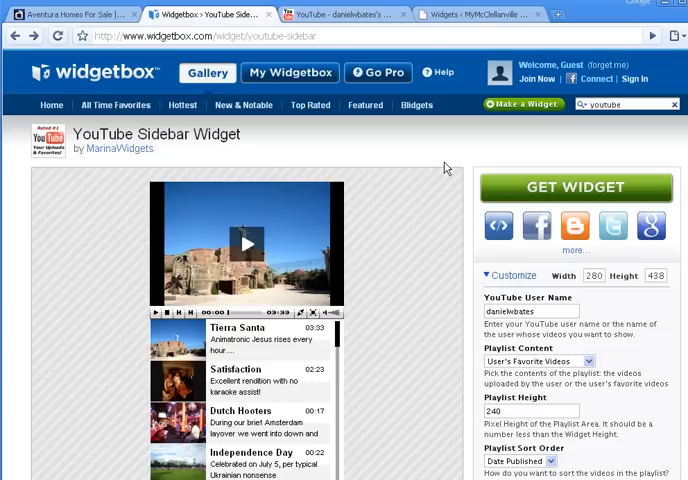
mouse_move(444, 158)
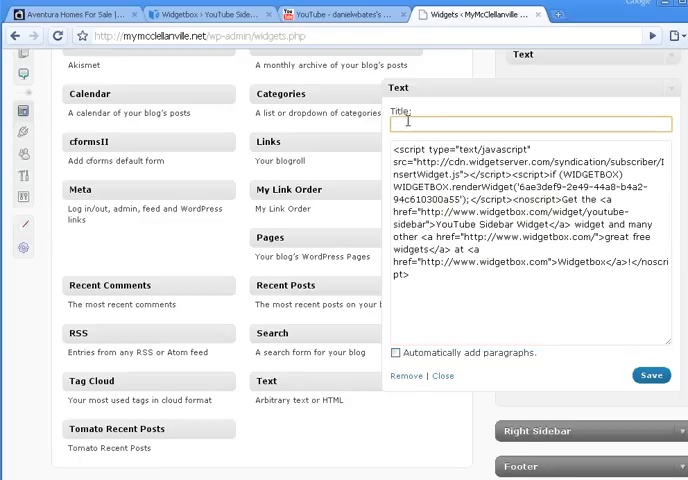
Title the Text widget holding the Widgetbox embed code 'My Listings'
text(My V)
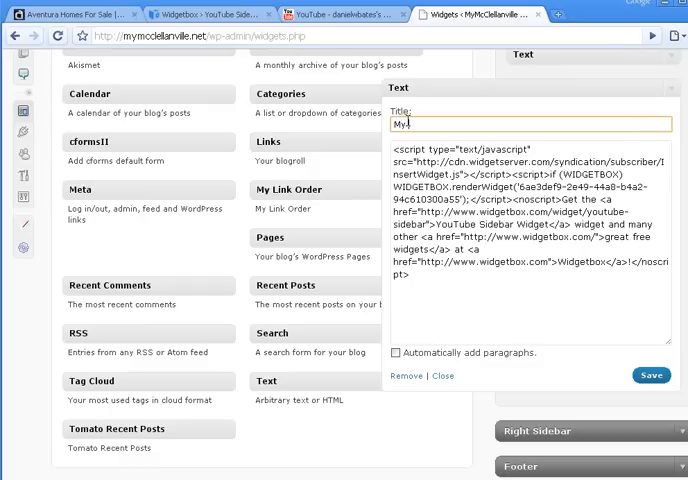
text(Listings)
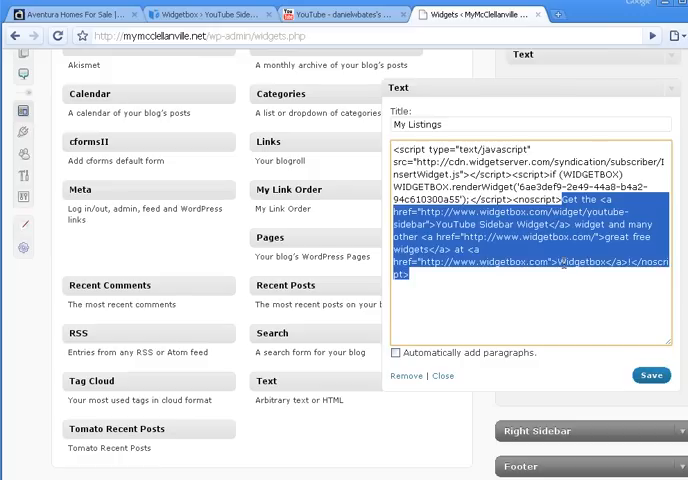
Remove the trailing <noscript> Widgetbox link block, leaving only the embed script
click(454, 270)
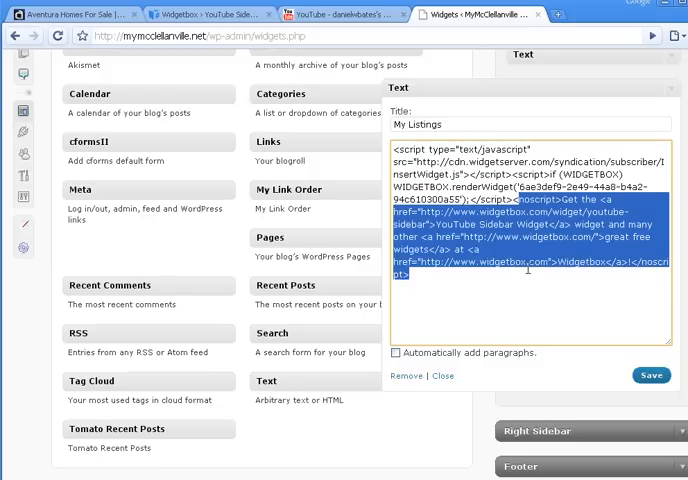
key(Delete)
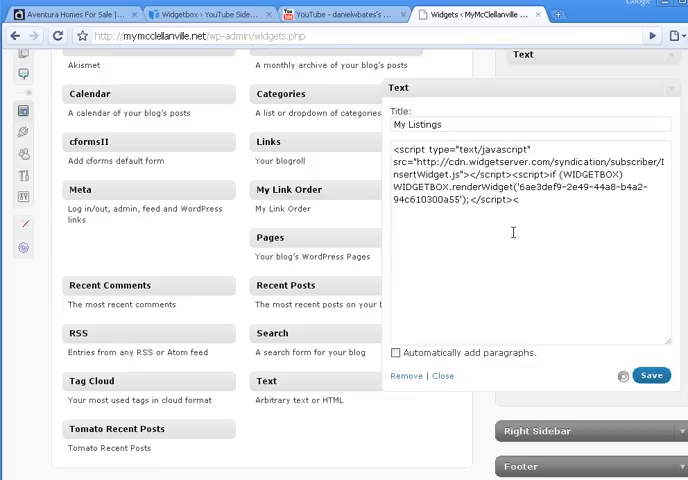